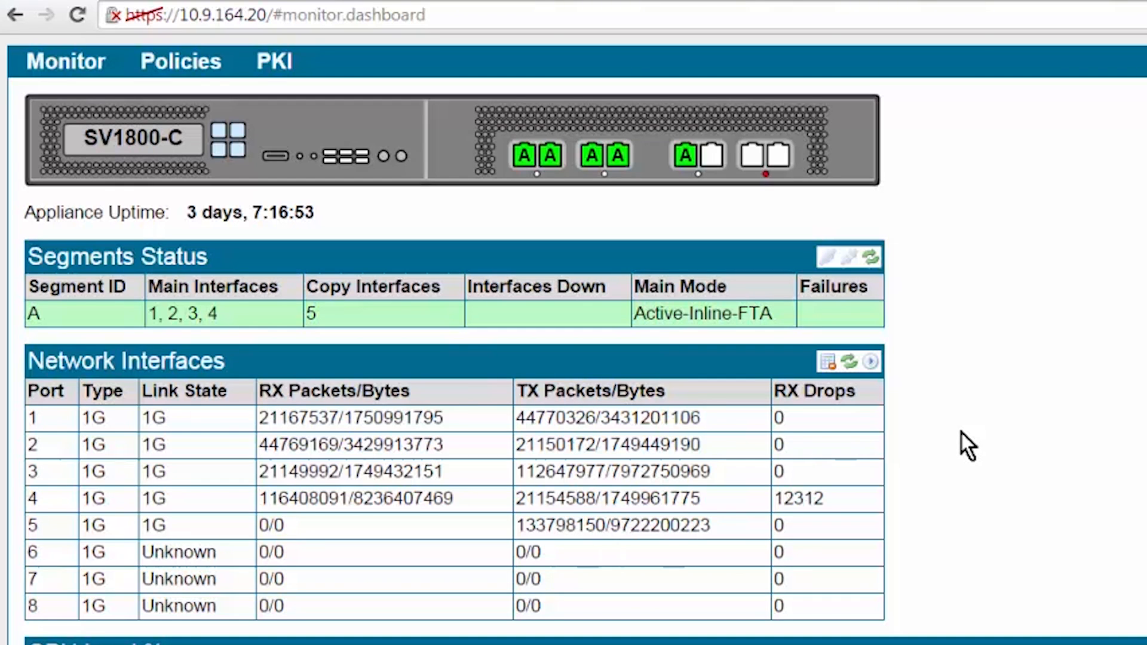
Review segment A's inline interfaces 1–4 and traffic counters on the dashboard, then bring up Policies.
{"action": "scroll", "scroll_direction": "down", "scroll_amount": 3}
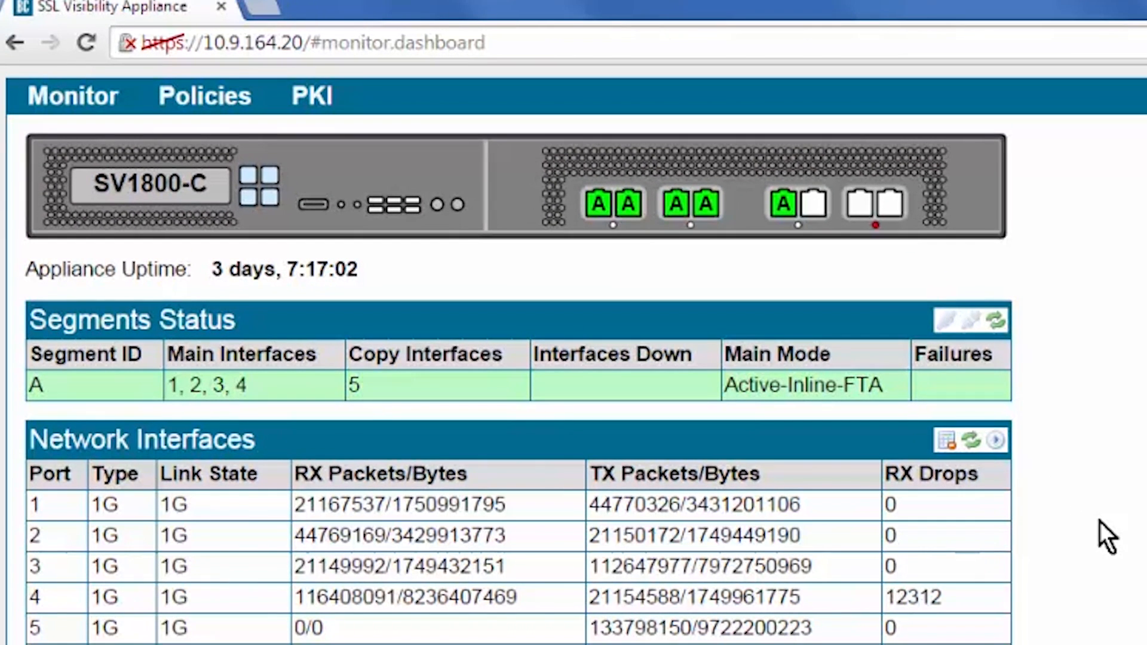
{"action": "left_click", "coordinate": [205, 95]}
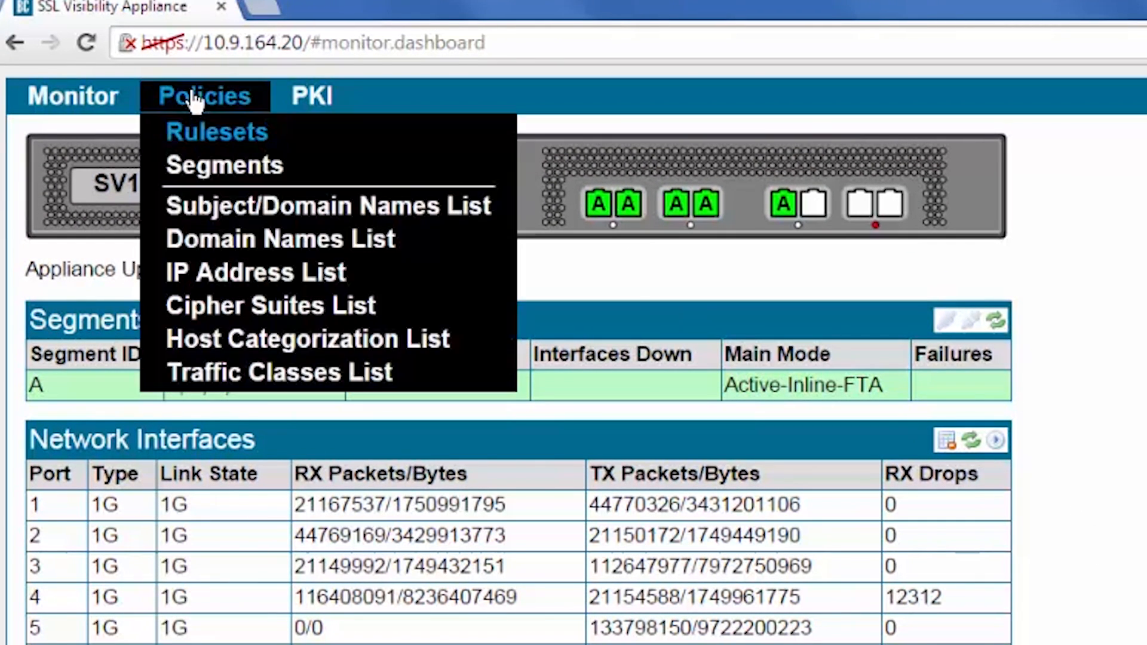
Review segment A on Policies > Segments: ruleset First, interfaces 1–4, copy interface 5.
{"action": "left_click", "coordinate": [224, 165]}
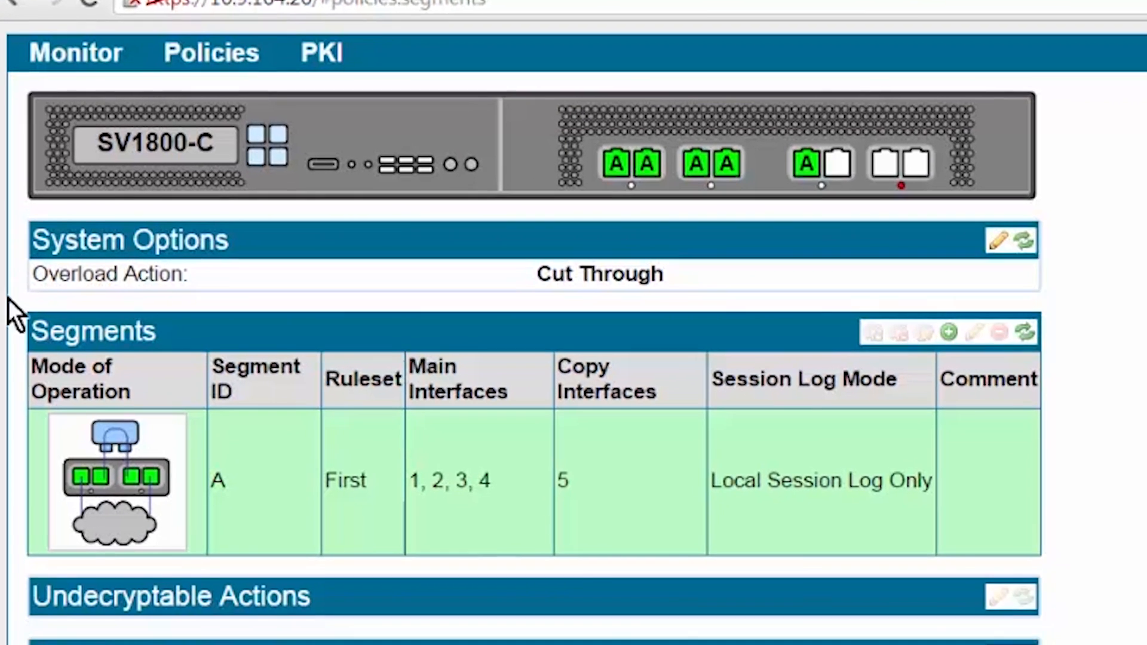
{"action": "scroll", "scroll_direction": "down", "scroll_amount": 3}
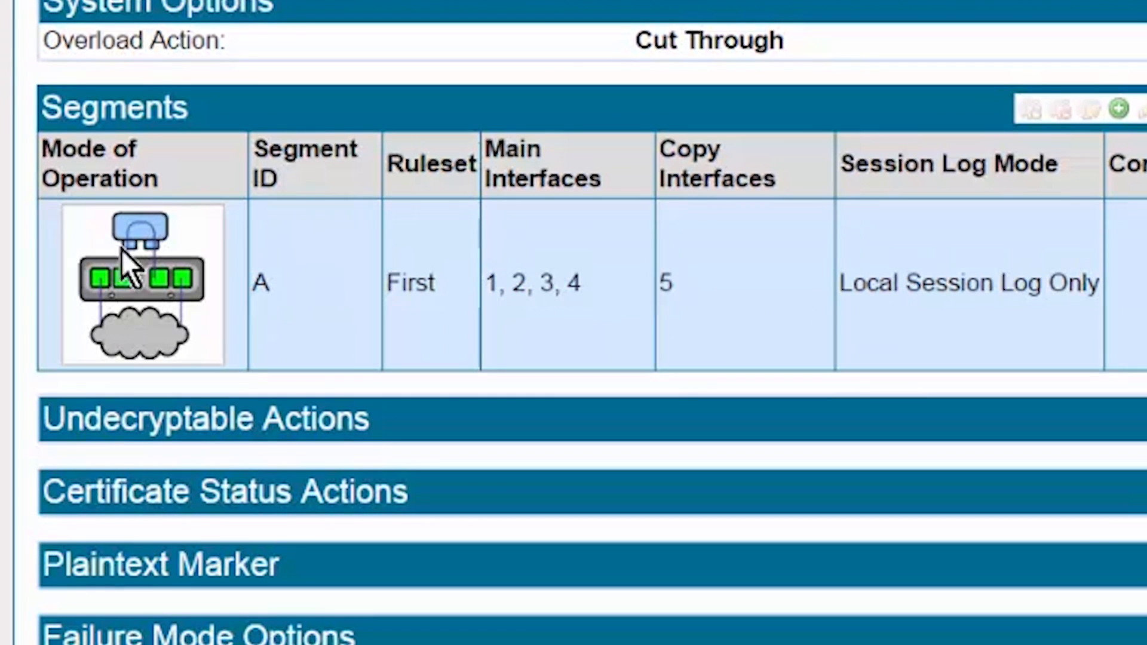
{"action": "mouse_move", "coordinate": [124, 249]}
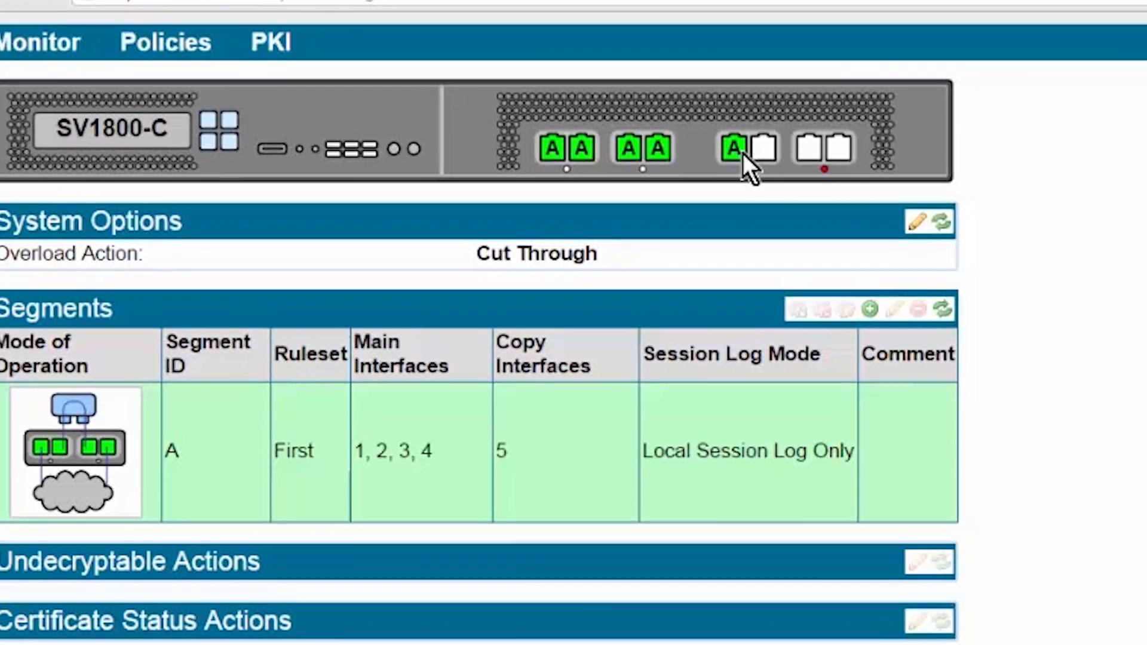
{"action": "scroll", "scroll_direction": "down", "scroll_amount": 3}
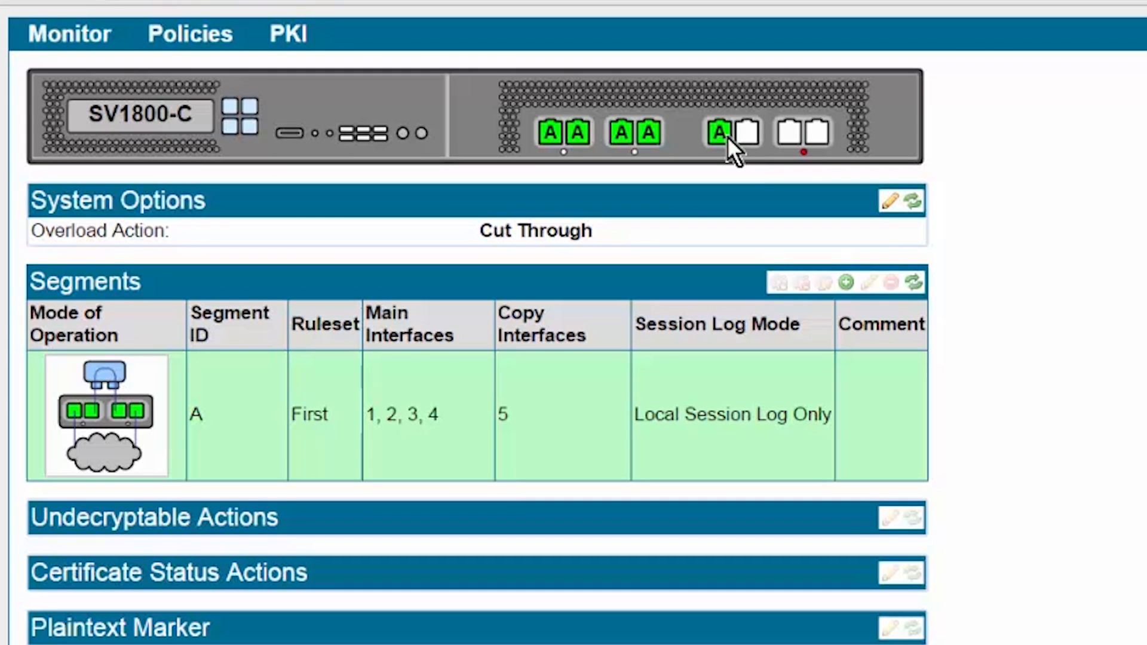
{"action": "left_click", "coordinate": [69, 33]}
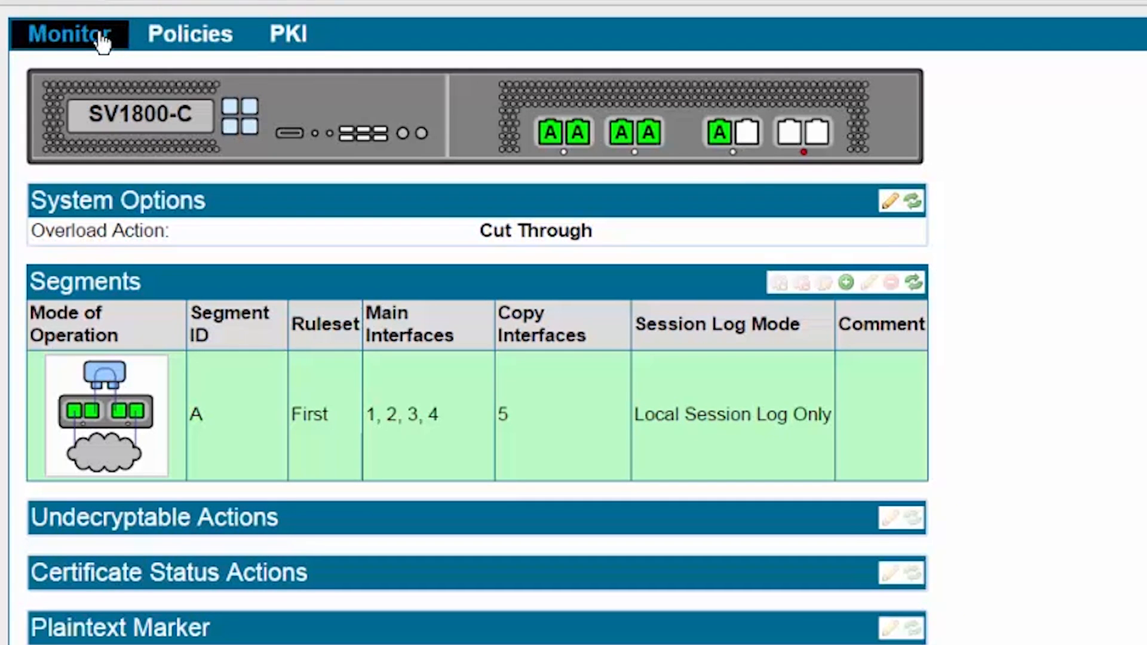
{"action": "left_click", "coordinate": [70, 34]}
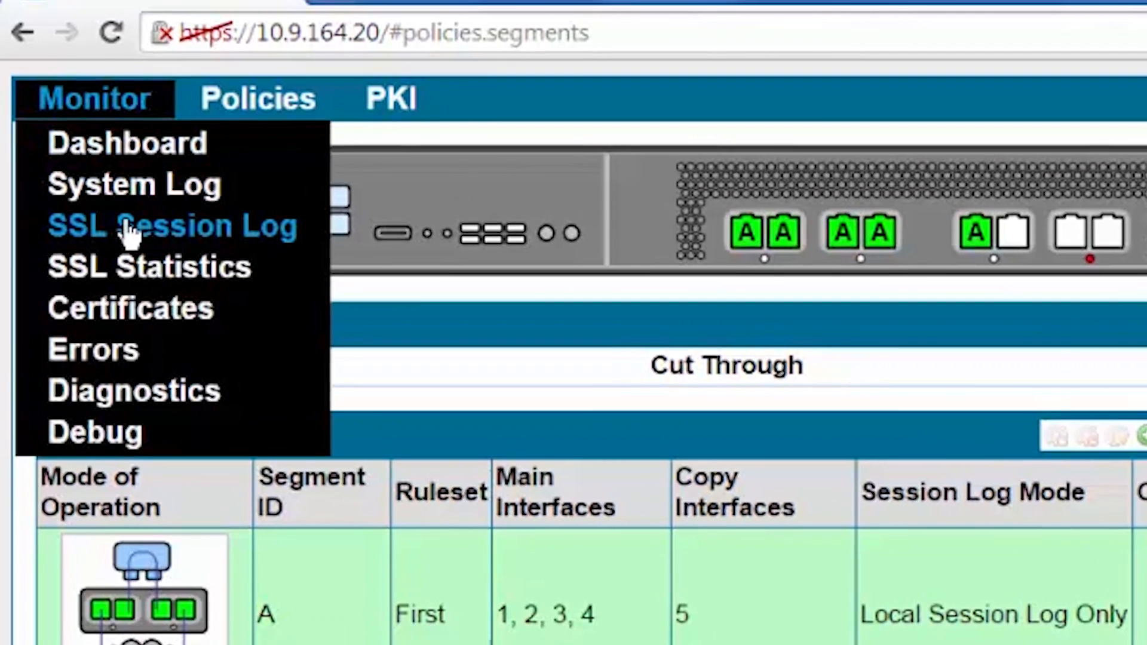
Browse the SSL Session Log's segment A sessions, domains, certificate status and cipher suites.
{"action": "left_click", "coordinate": [173, 225]}
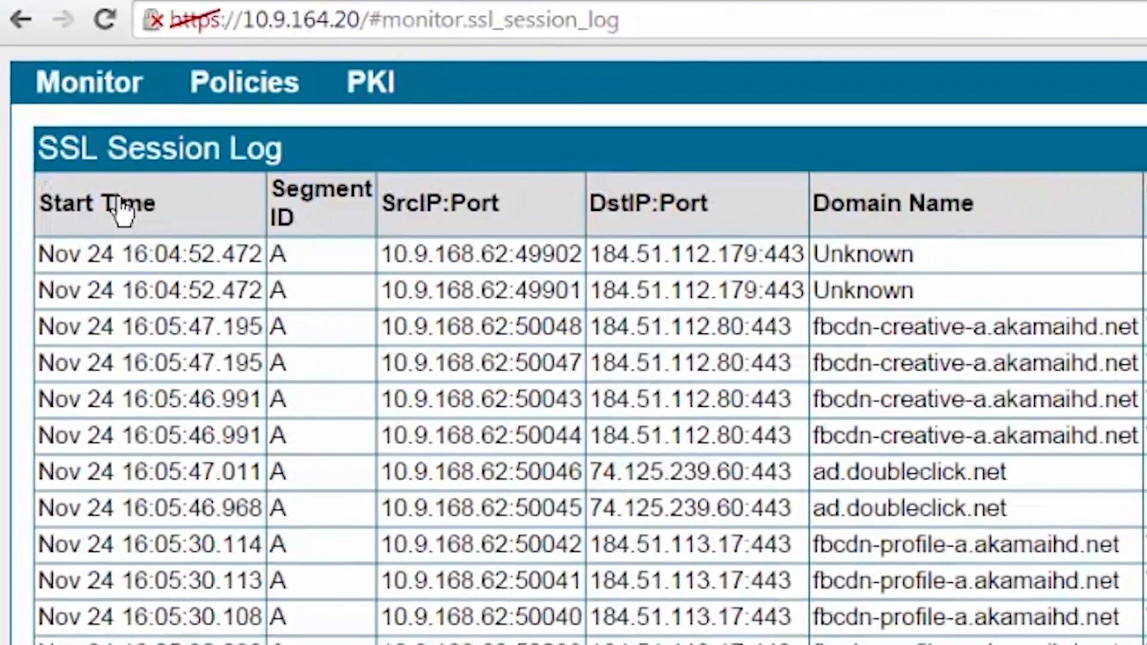
{"action": "scroll", "scroll_direction": "down", "scroll_amount": 3}
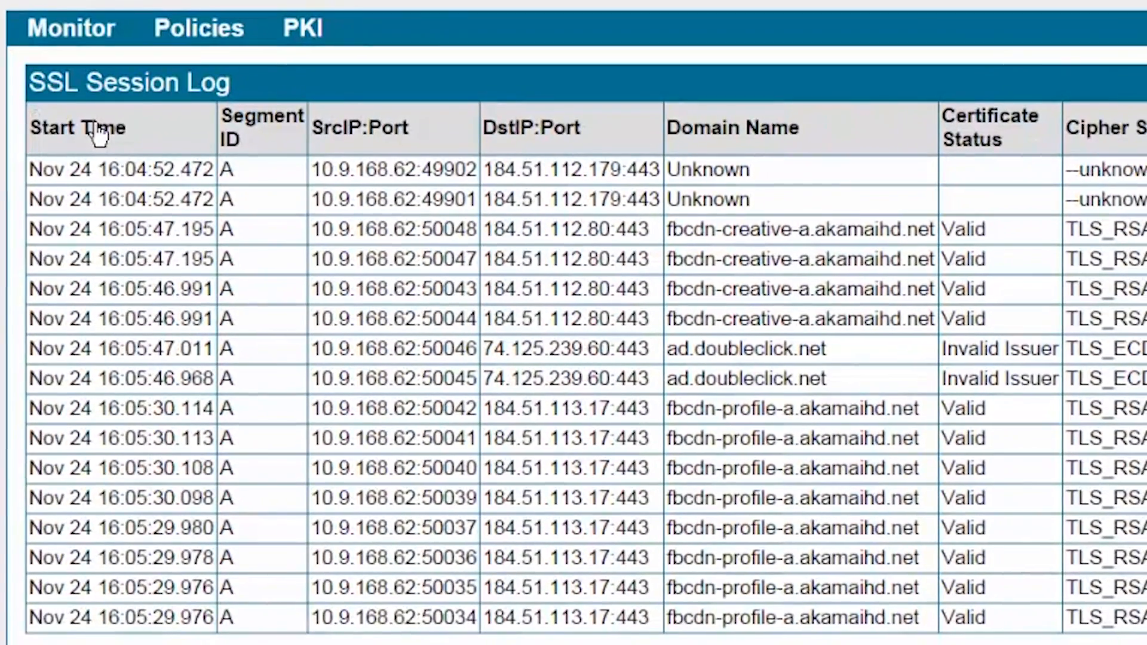
{"action": "scroll", "scroll_direction": "right", "scroll_amount": 3}
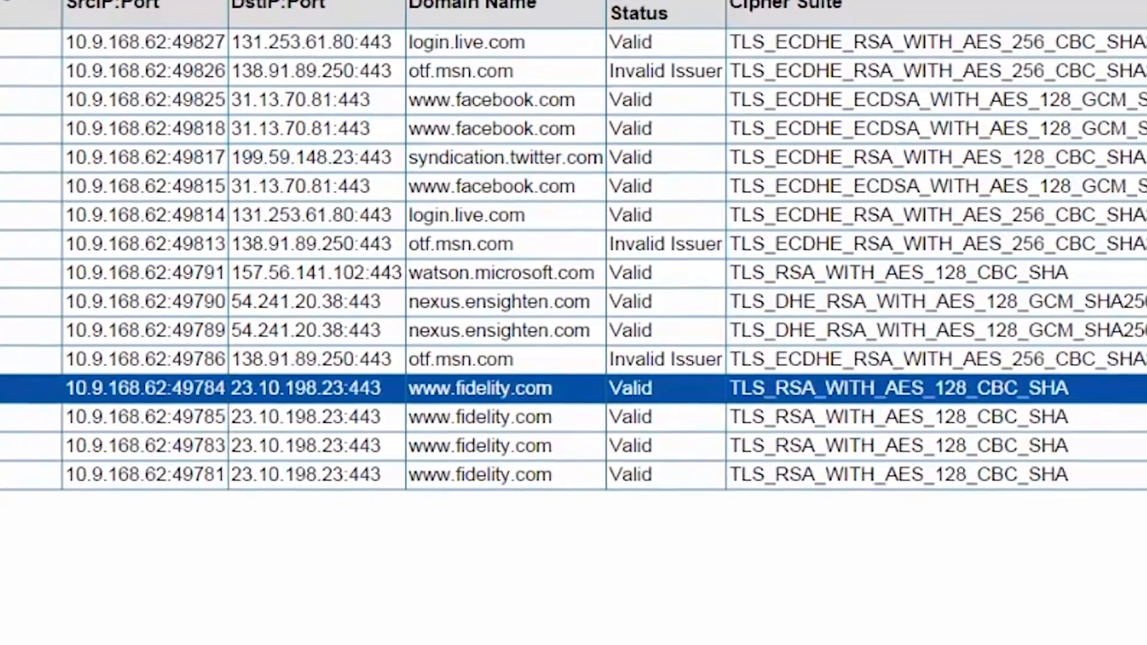
{"action": "left_click", "coordinate": [158, 29]}
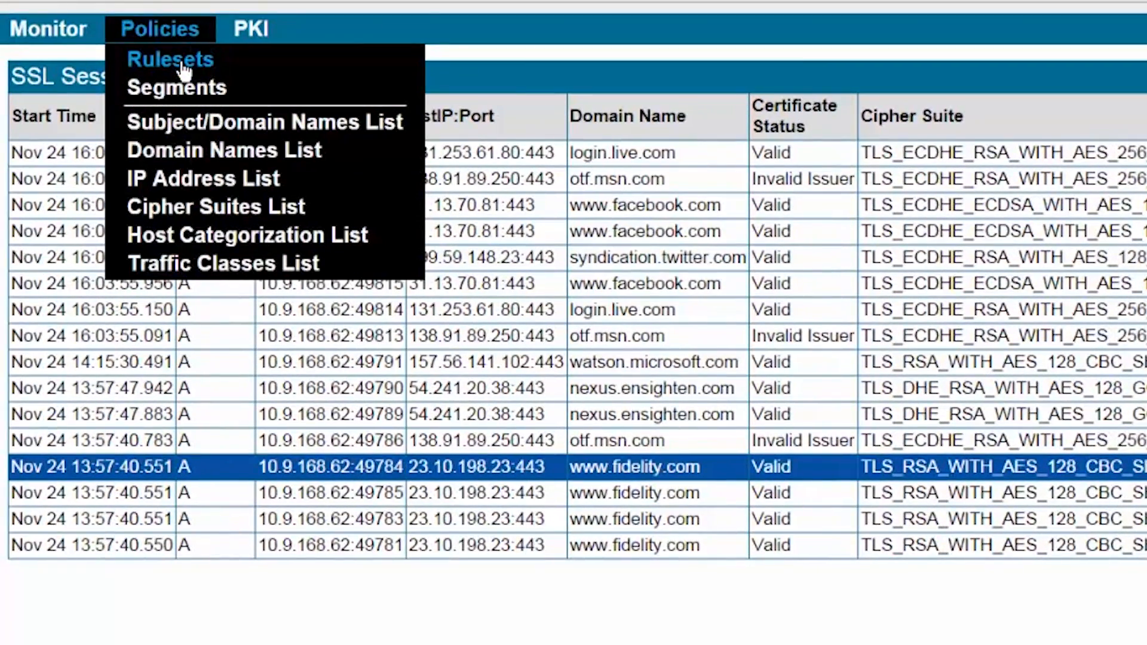
Show the Rulesets page with ruleset First's options and its six cut-through and decrypt rules.
{"action": "left_click", "coordinate": [169, 59]}
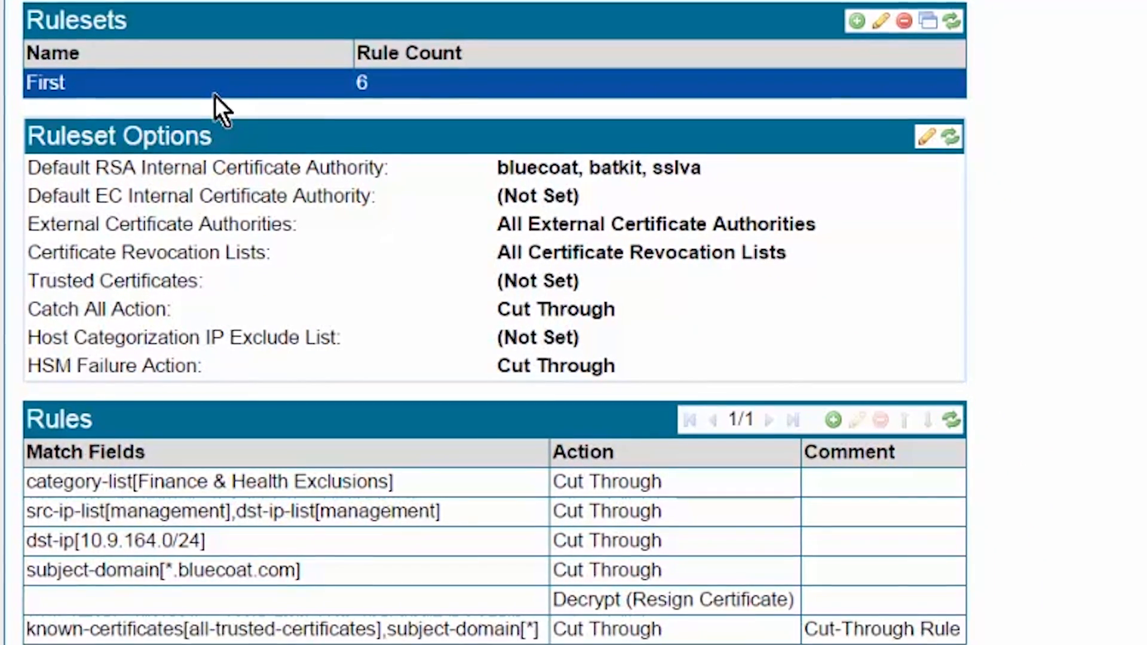
{"action": "left_click", "coordinate": [211, 30]}
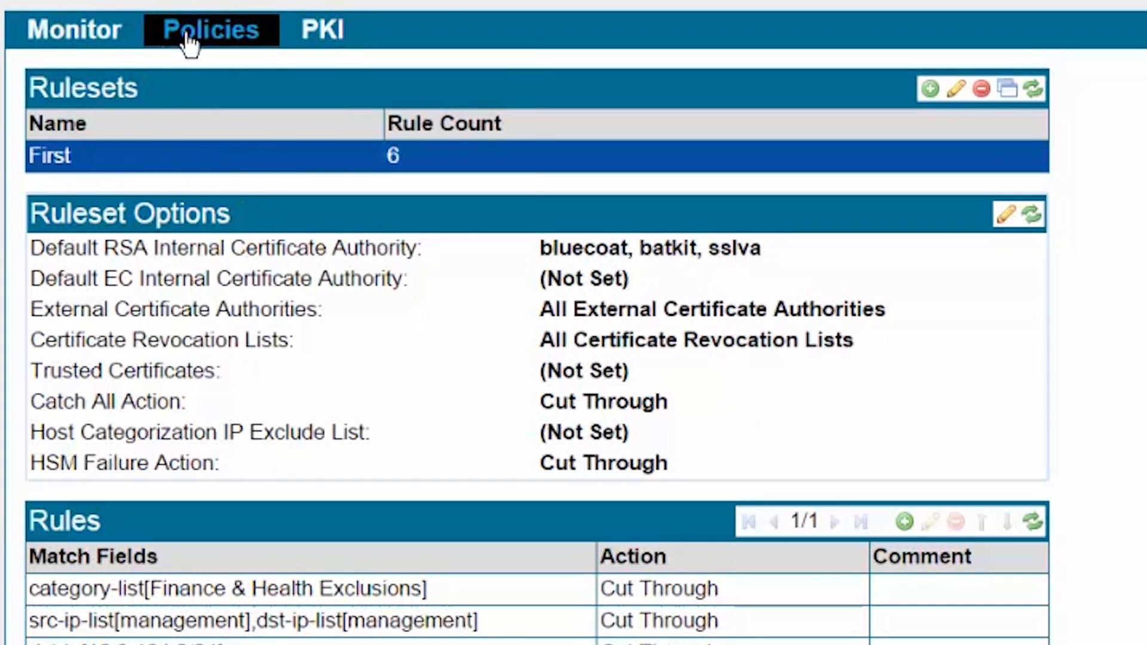
Open Host Categorization and expand Finance & Health Exclusions to Financial Services and Health.
{"action": "left_click", "coordinate": [211, 29]}
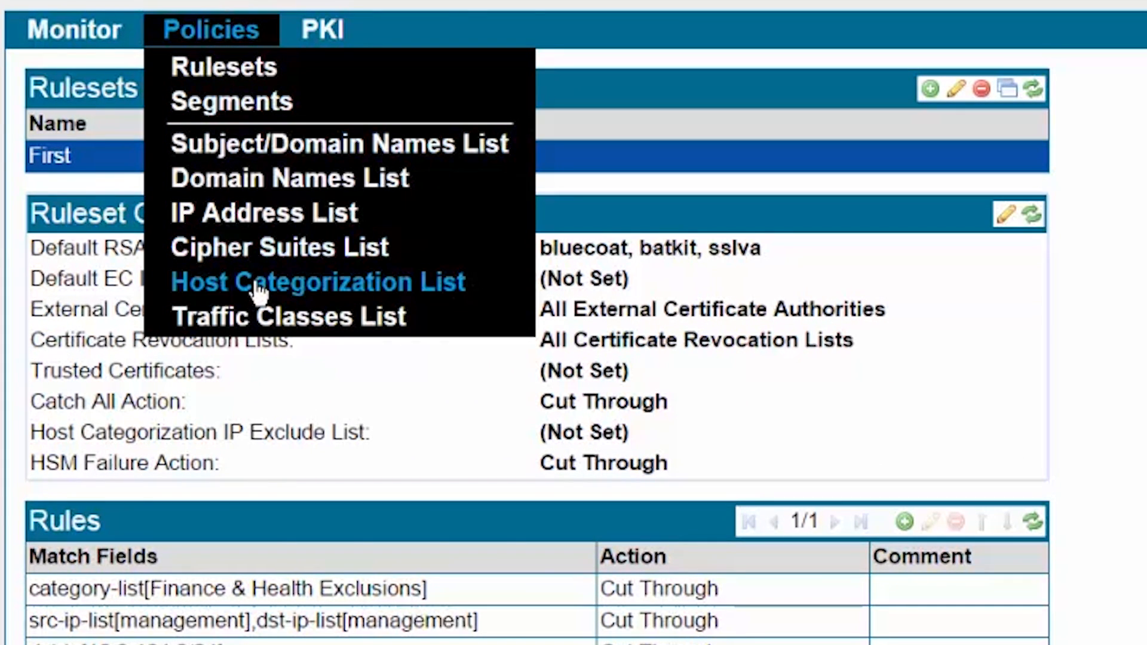
{"action": "left_click", "coordinate": [317, 281]}
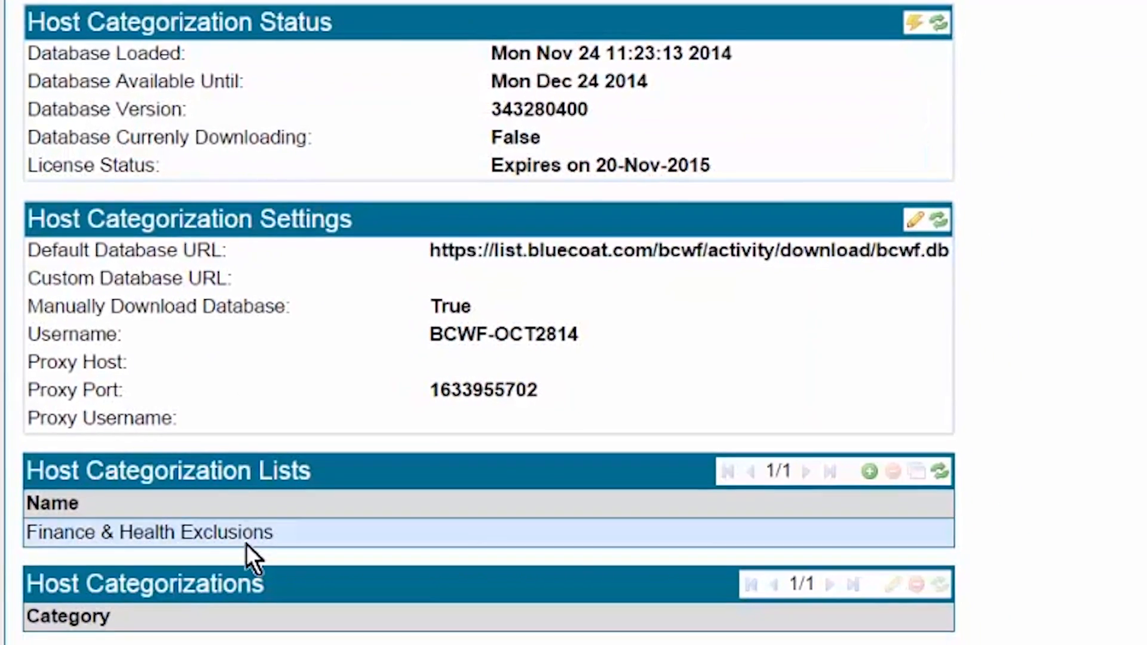
{"action": "left_click", "coordinate": [150, 532]}
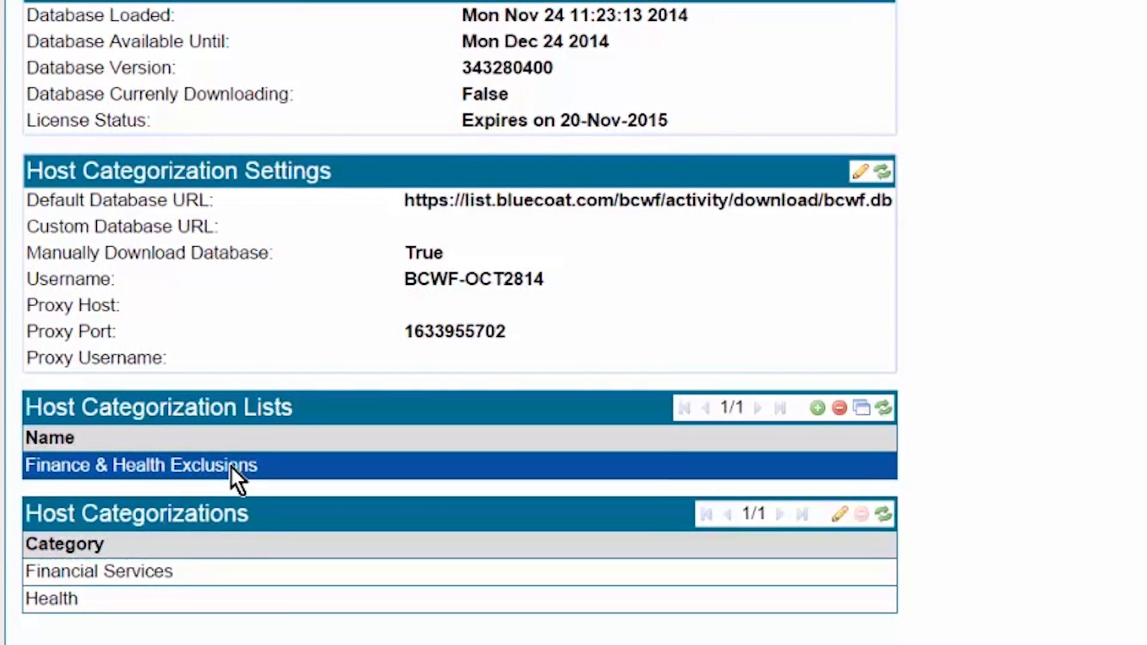
{"action": "scroll", "scroll_direction": "down", "scroll_amount": 3}
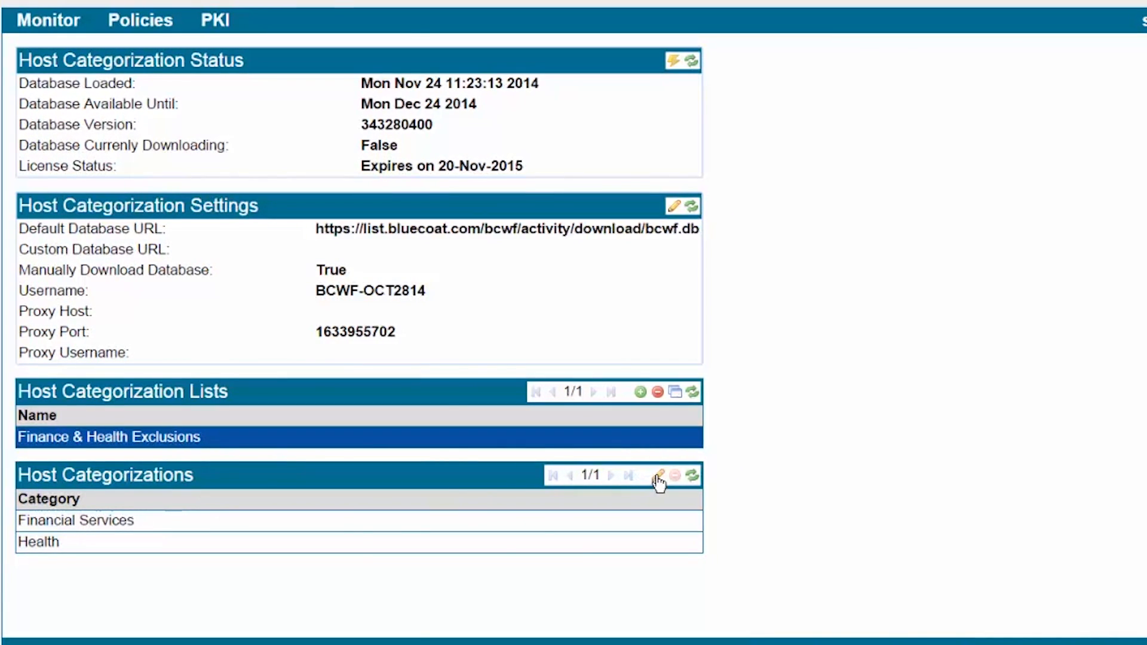
{"action": "left_click", "coordinate": [658, 476]}
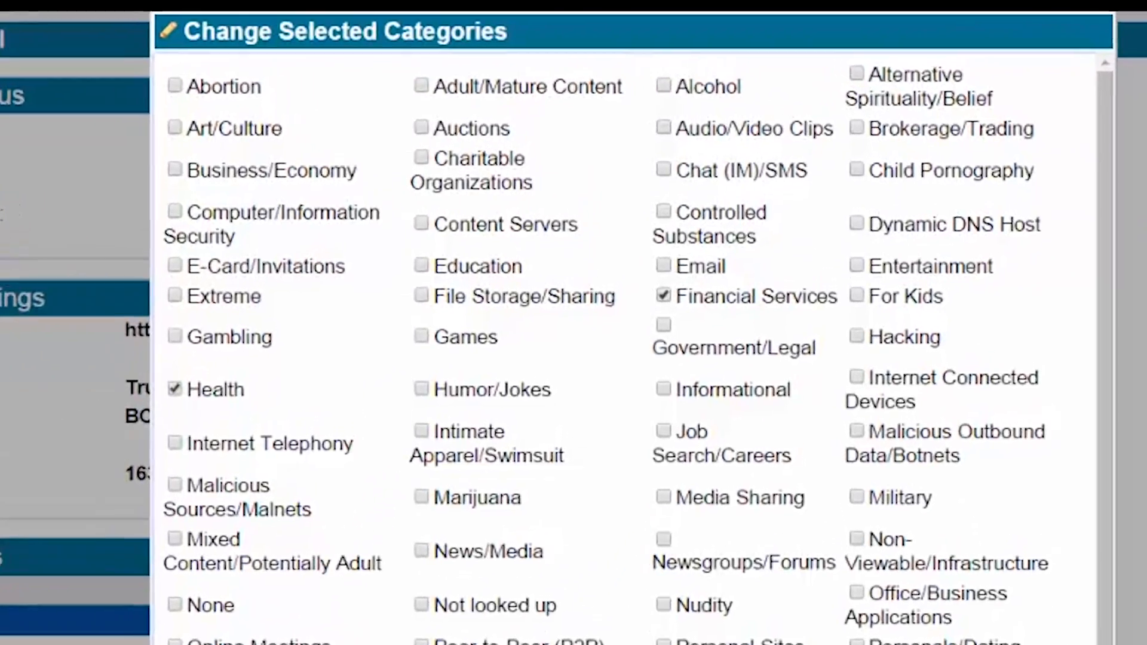
{"action": "scroll", "scroll_direction": "down", "scroll_amount": 3}
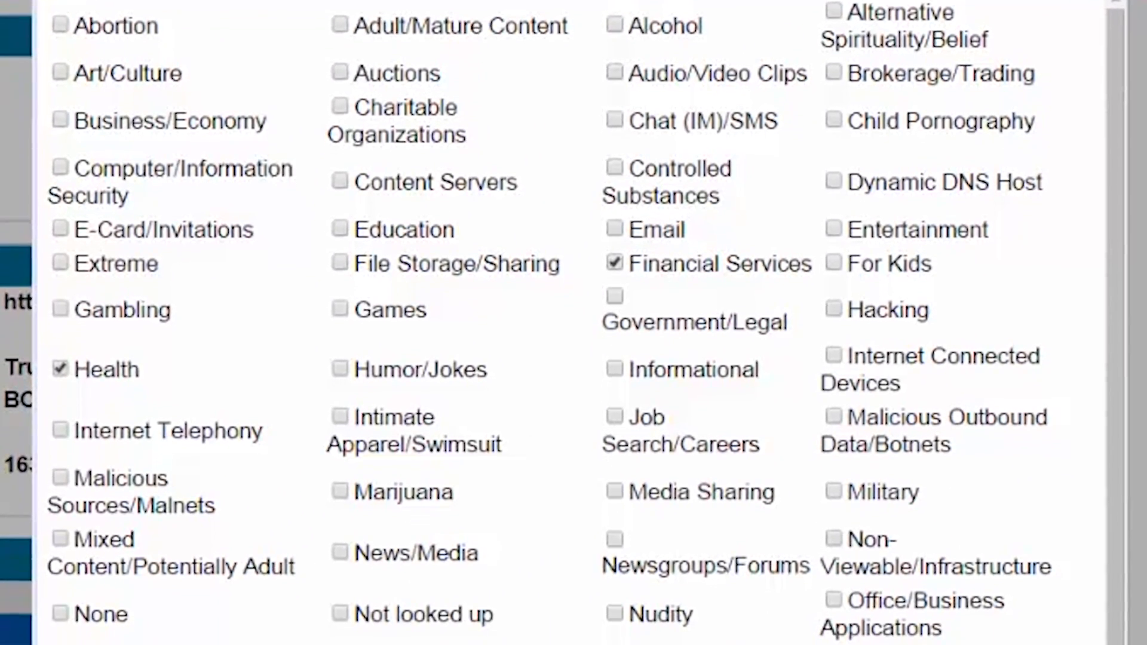
{"action": "scroll", "scroll_direction": "down", "scroll_amount": 3}
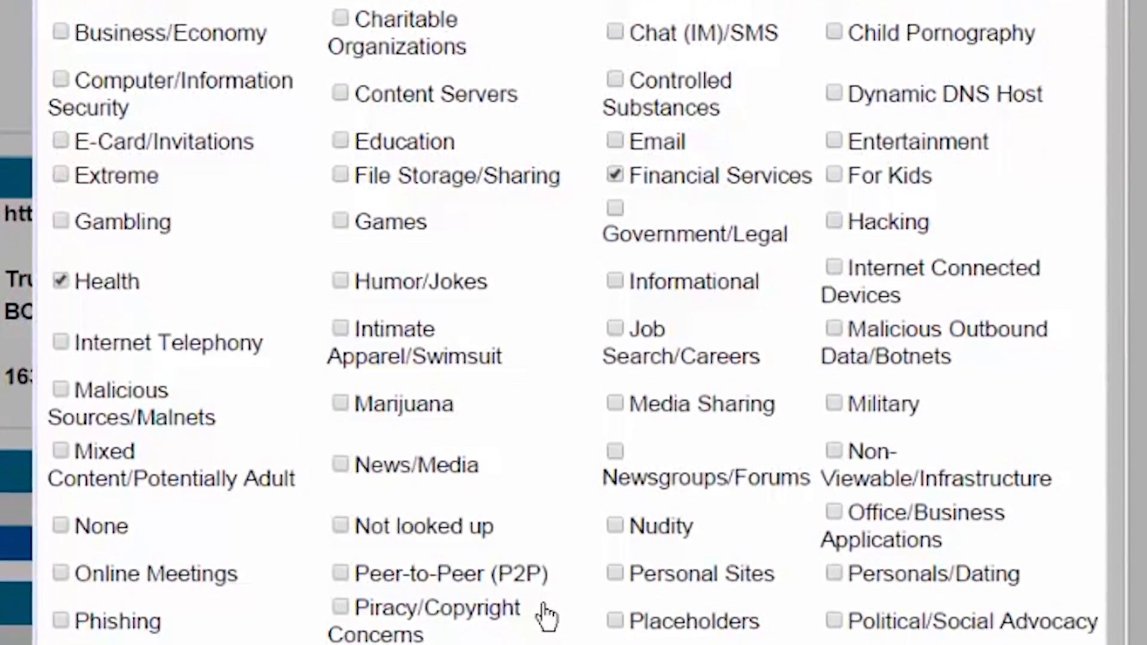
{"action": "scroll", "scroll_direction": "down", "scroll_amount": 3}
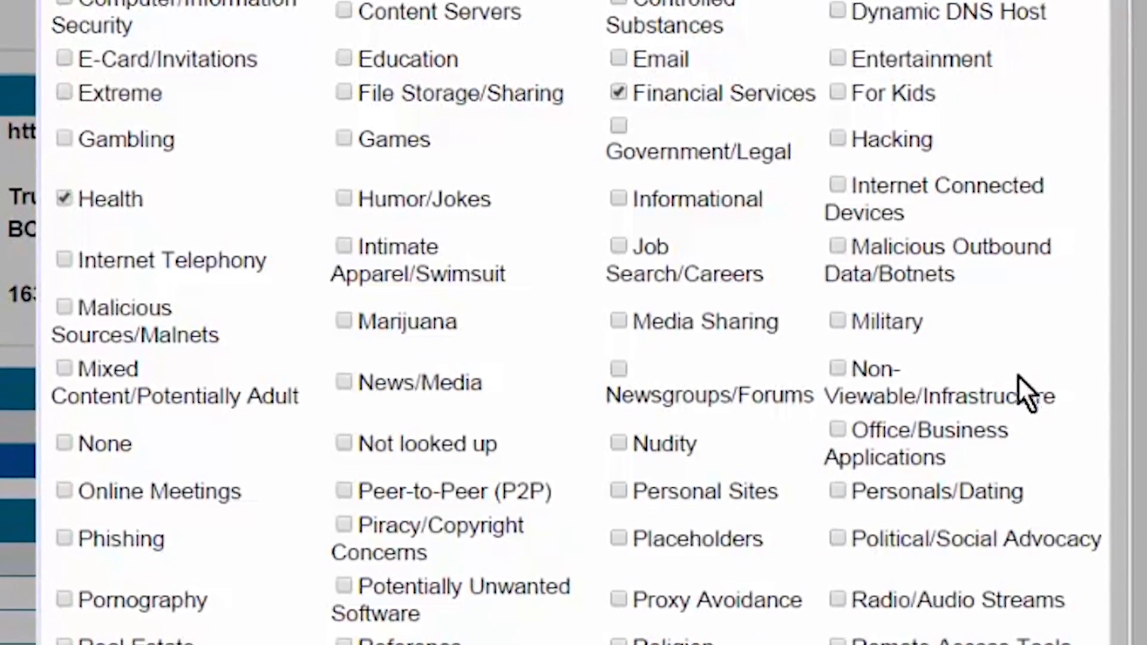
{"action": "scroll", "scroll_direction": "down", "scroll_amount": 3}
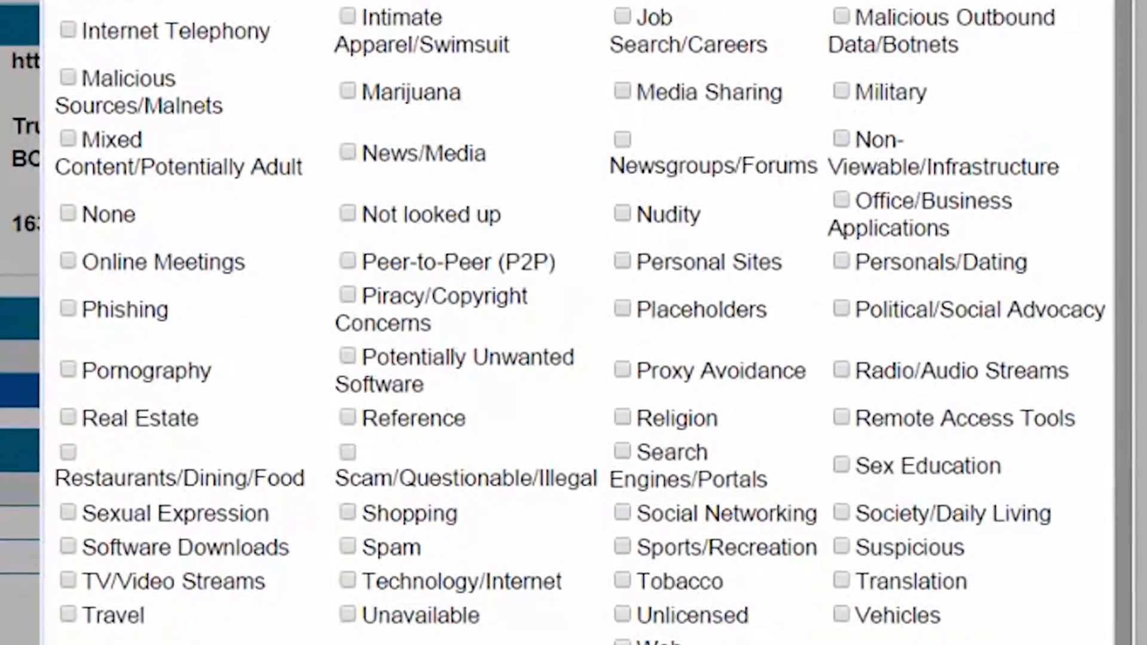
{"action": "scroll", "scroll_direction": "down", "scroll_amount": 3}
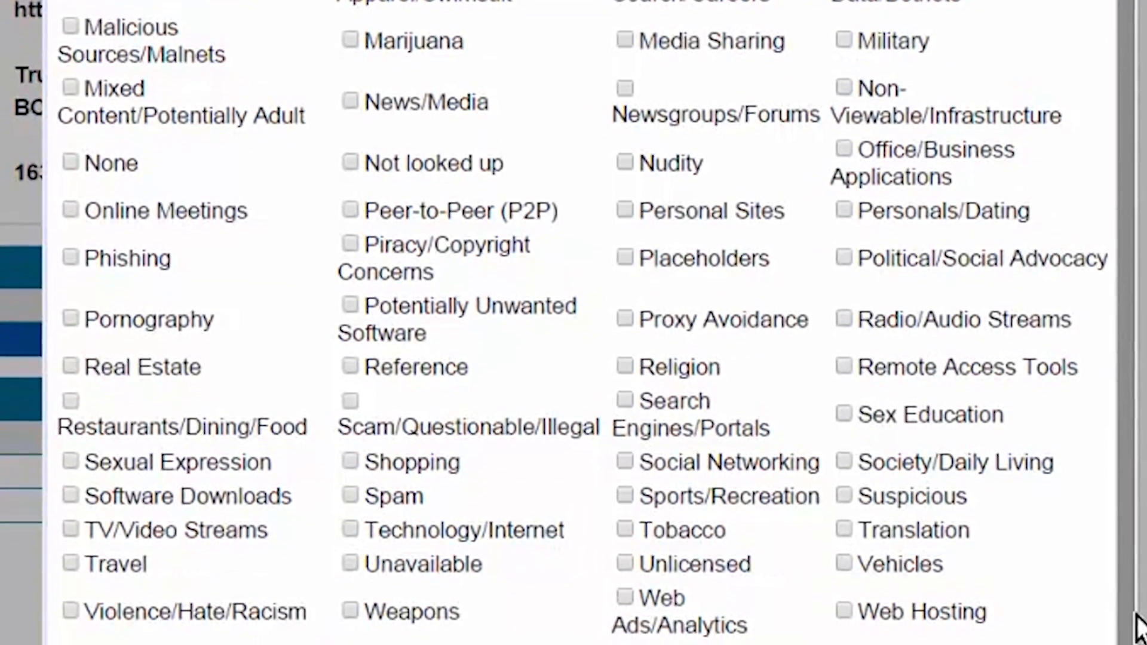
{"action": "scroll", "scroll_direction": "down", "scroll_amount": 3}
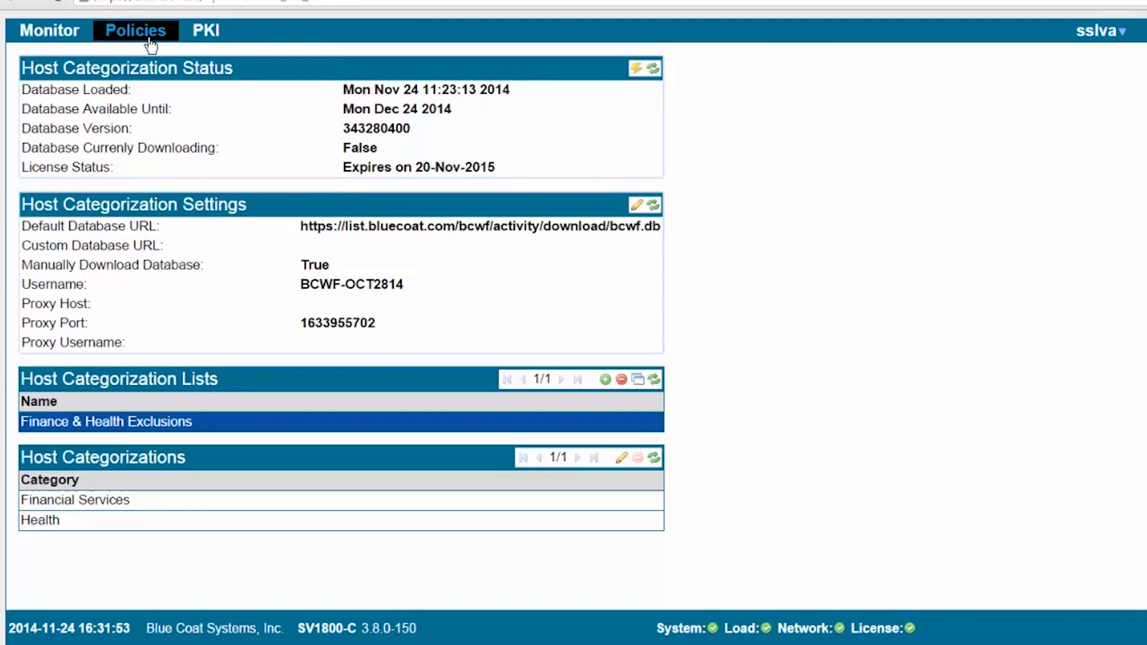
View the empty RSA cipher suite list, cancel adding a suite, and return to Rulesets.
{"action": "left_click", "coordinate": [134, 29]}
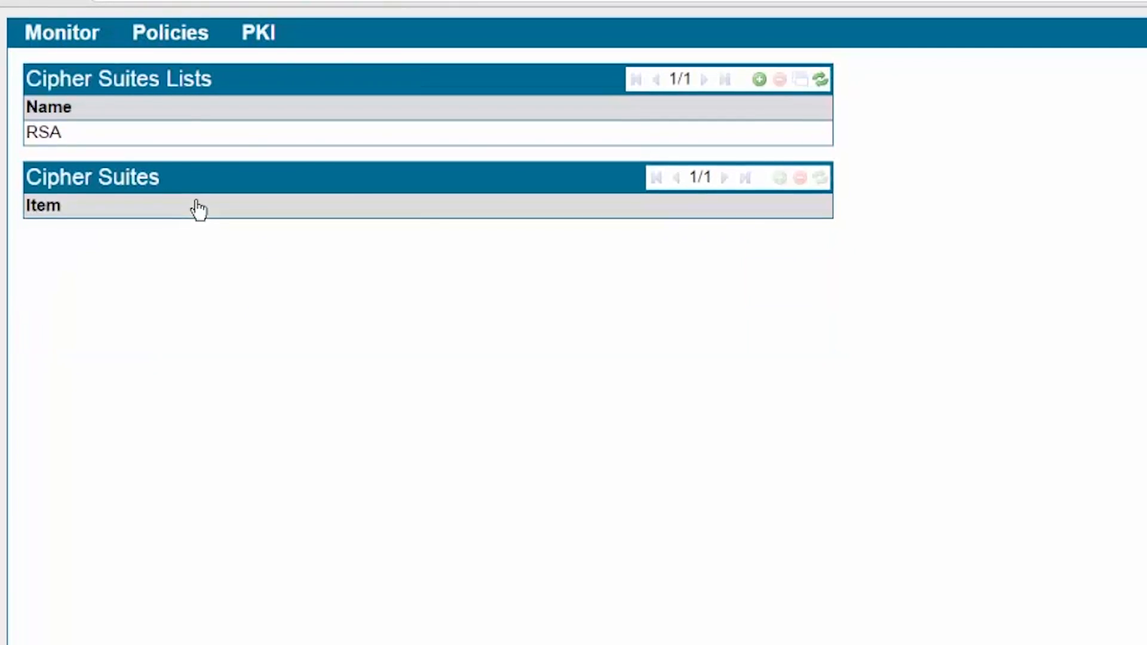
{"action": "left_click", "coordinate": [779, 178]}
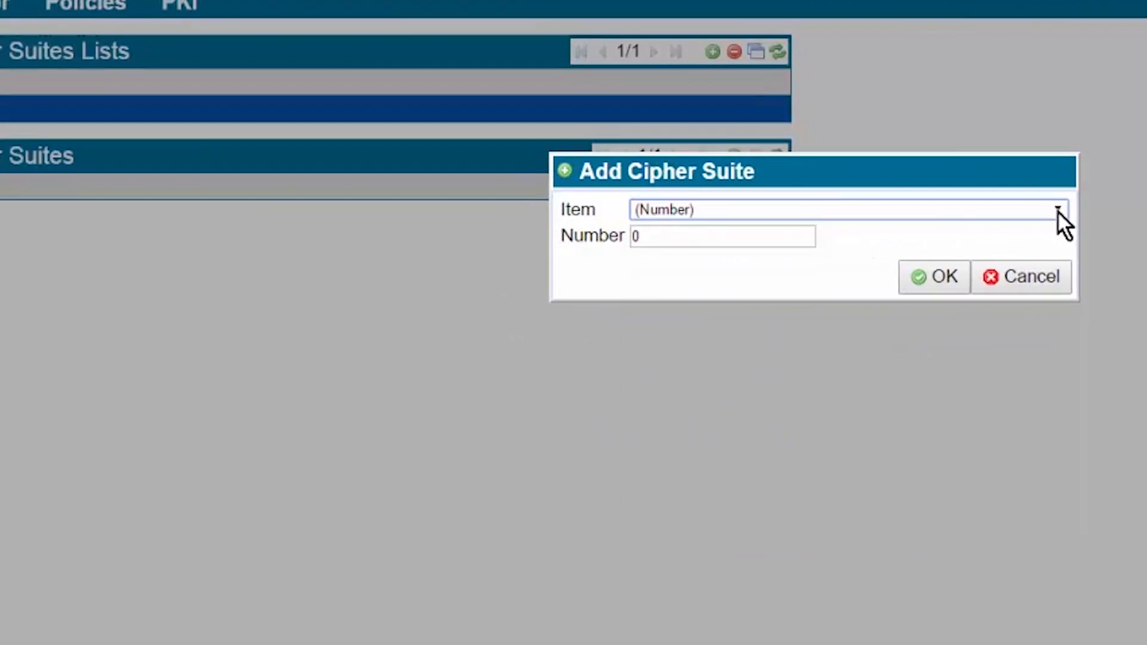
{"action": "left_click", "coordinate": [1058, 209]}
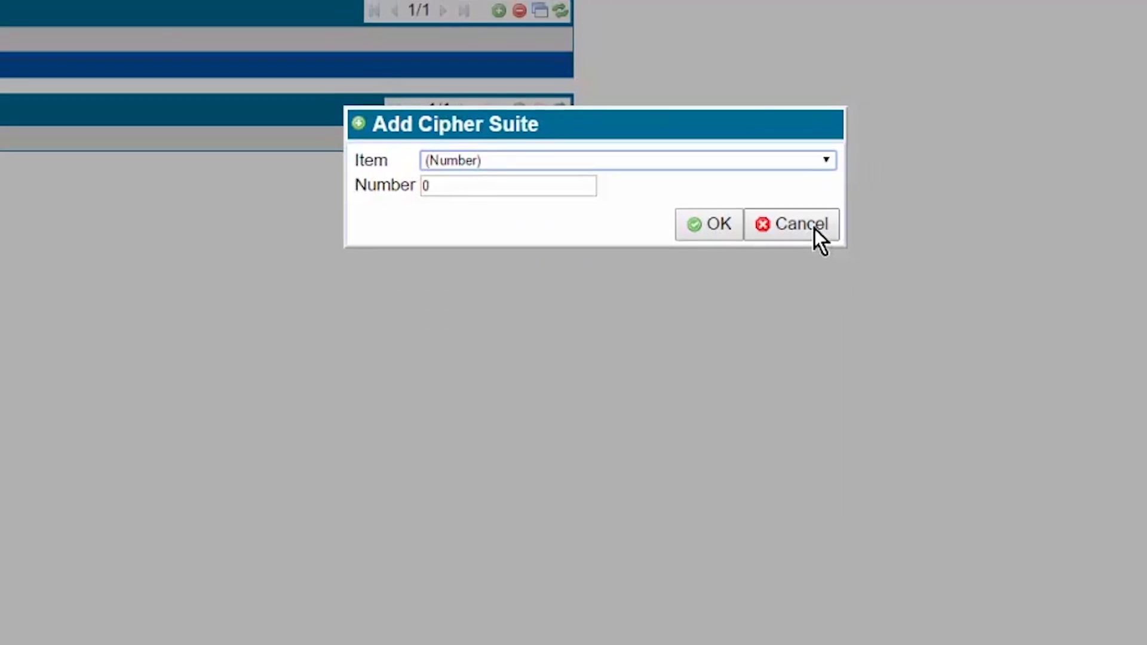
{"action": "left_click", "coordinate": [792, 224]}
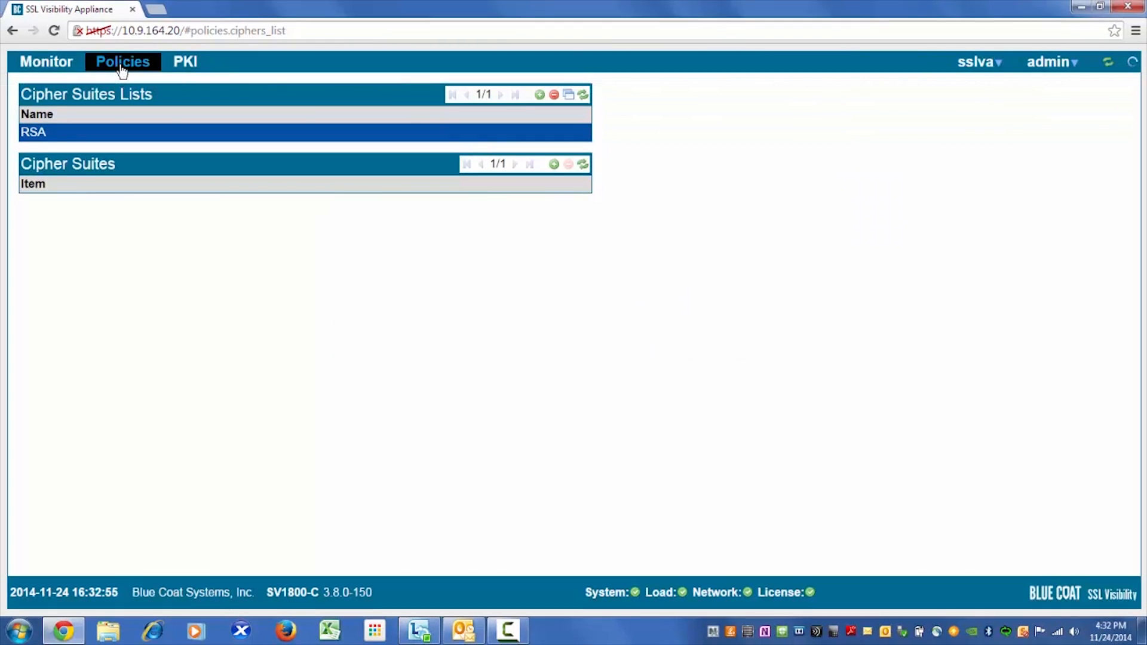
{"action": "left_click", "coordinate": [122, 62]}
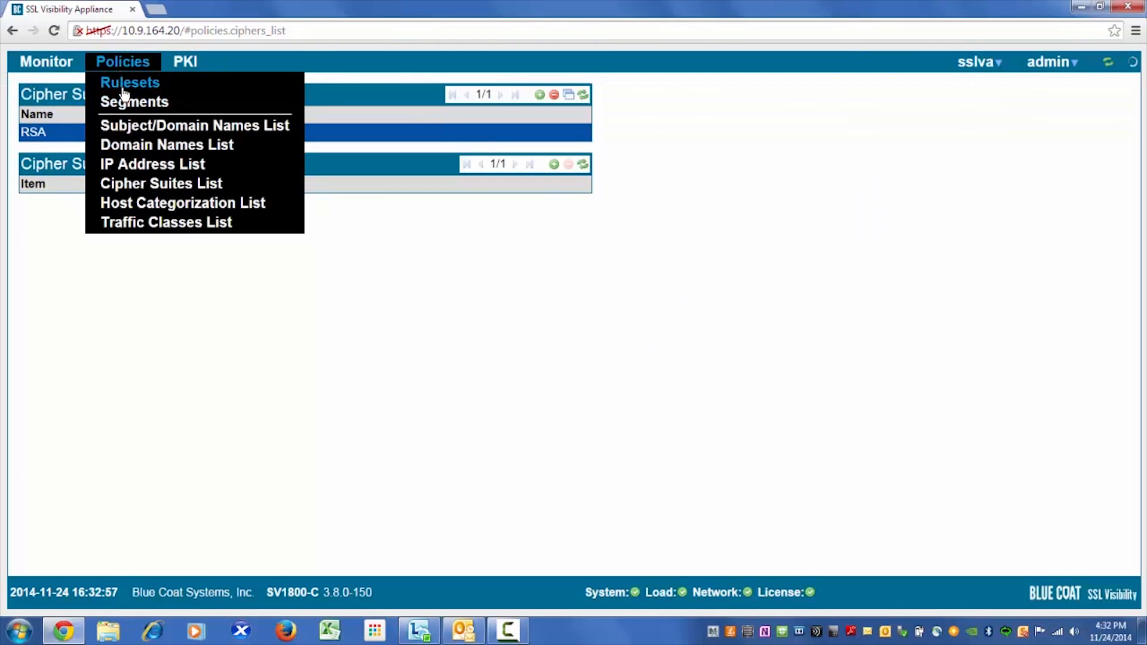
{"action": "left_click", "coordinate": [130, 82]}
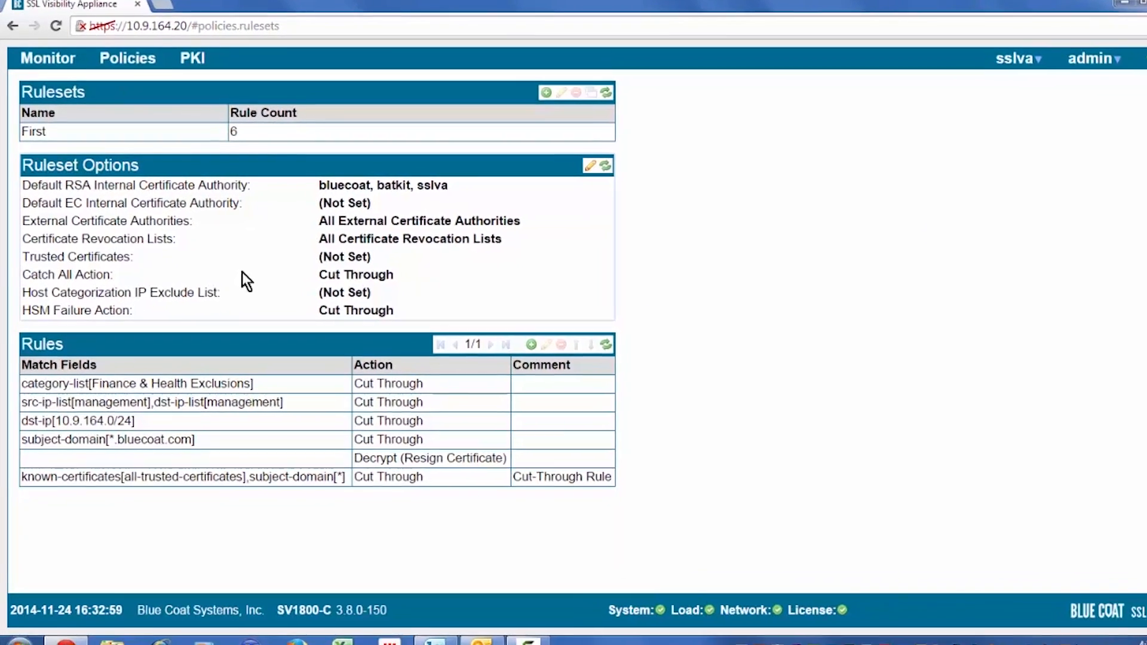